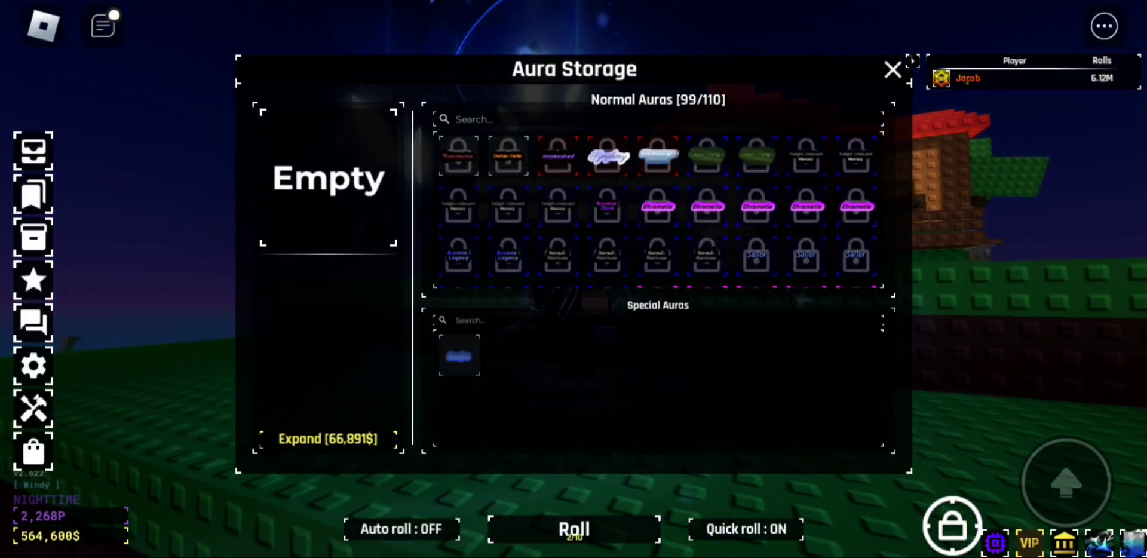
click(891, 70)
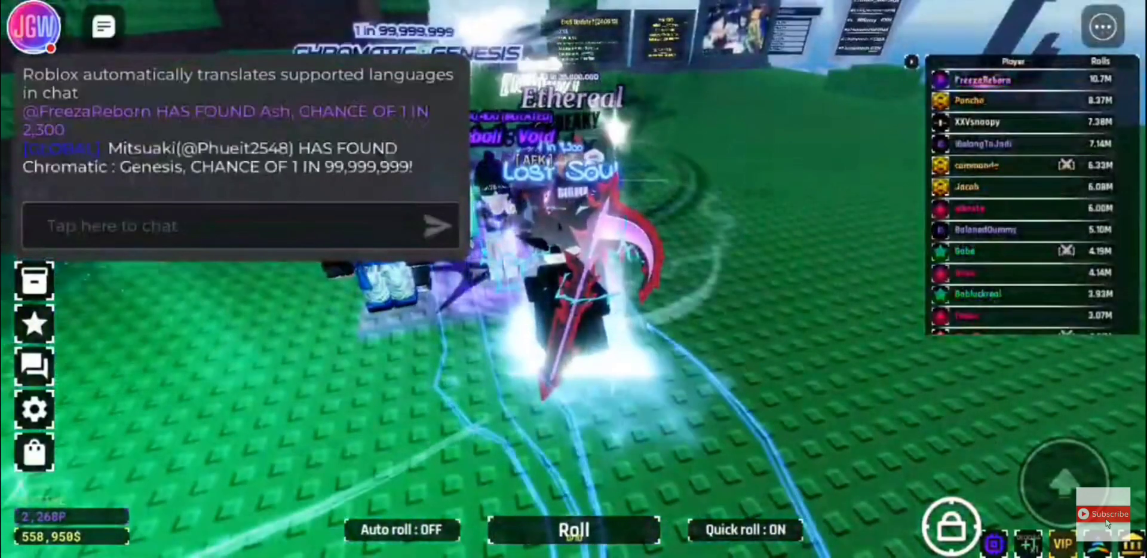
Step: Begin a chat message with the text 'freez' in the chat box
click(220, 225)
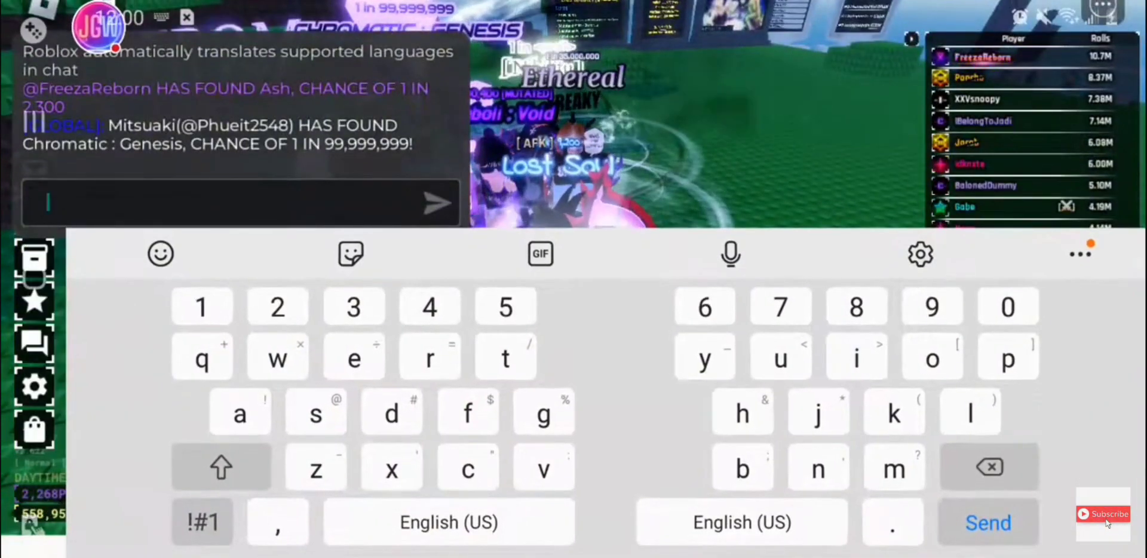
text(freez)
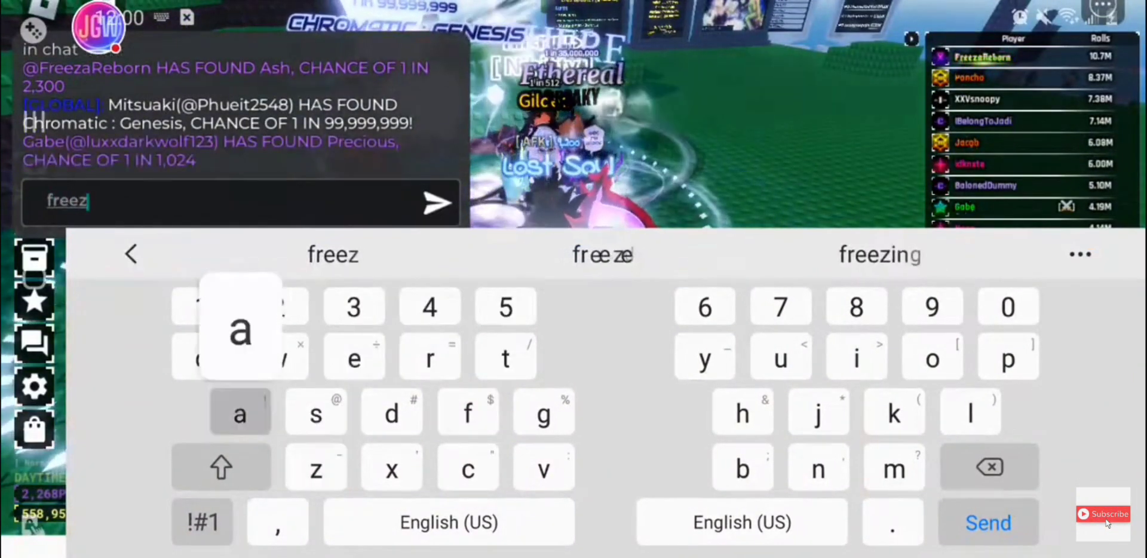